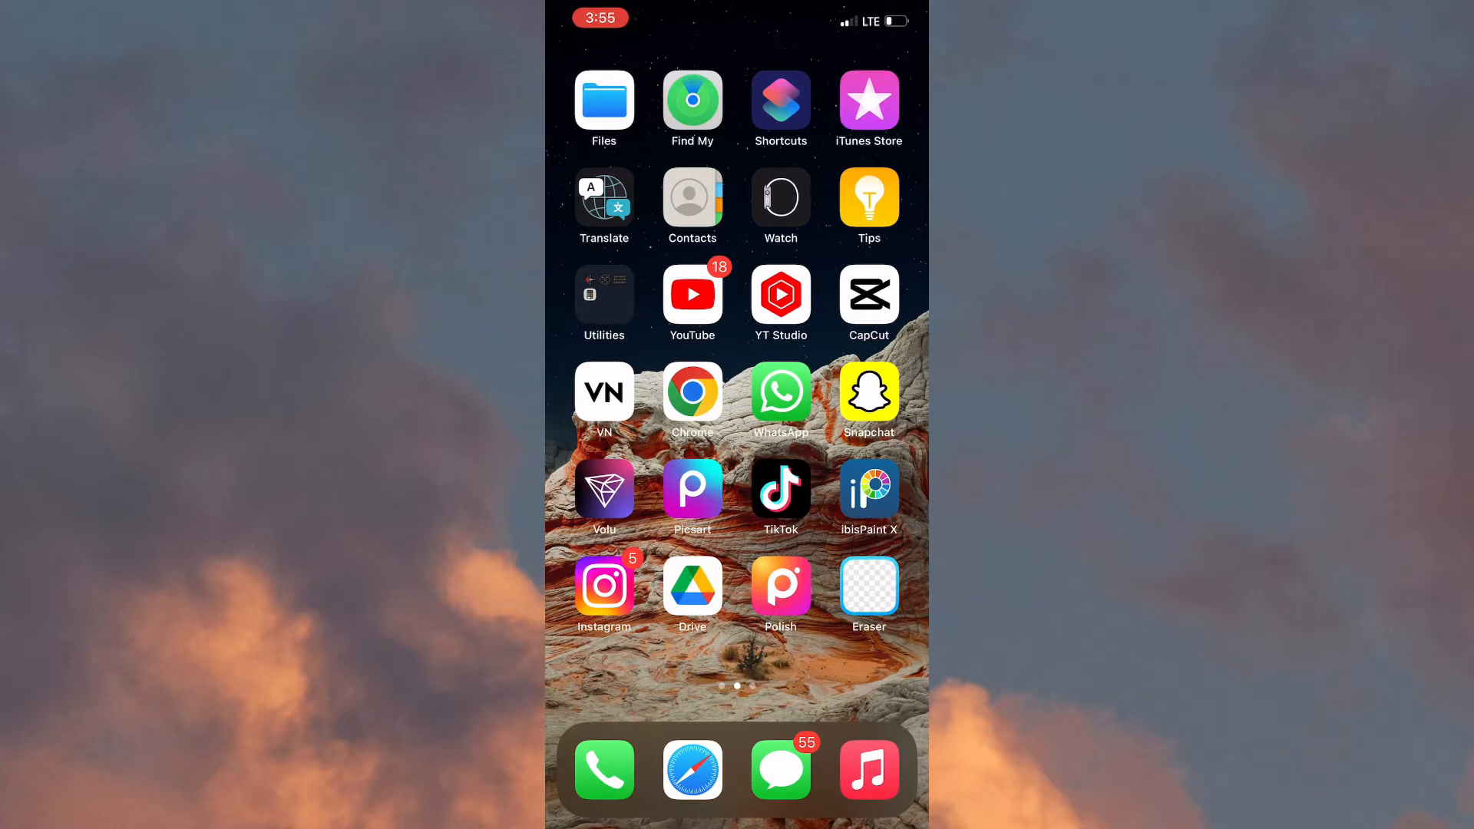
- Launch BeReal from the second Home Screen page to show its feed
scroll(left, 3)
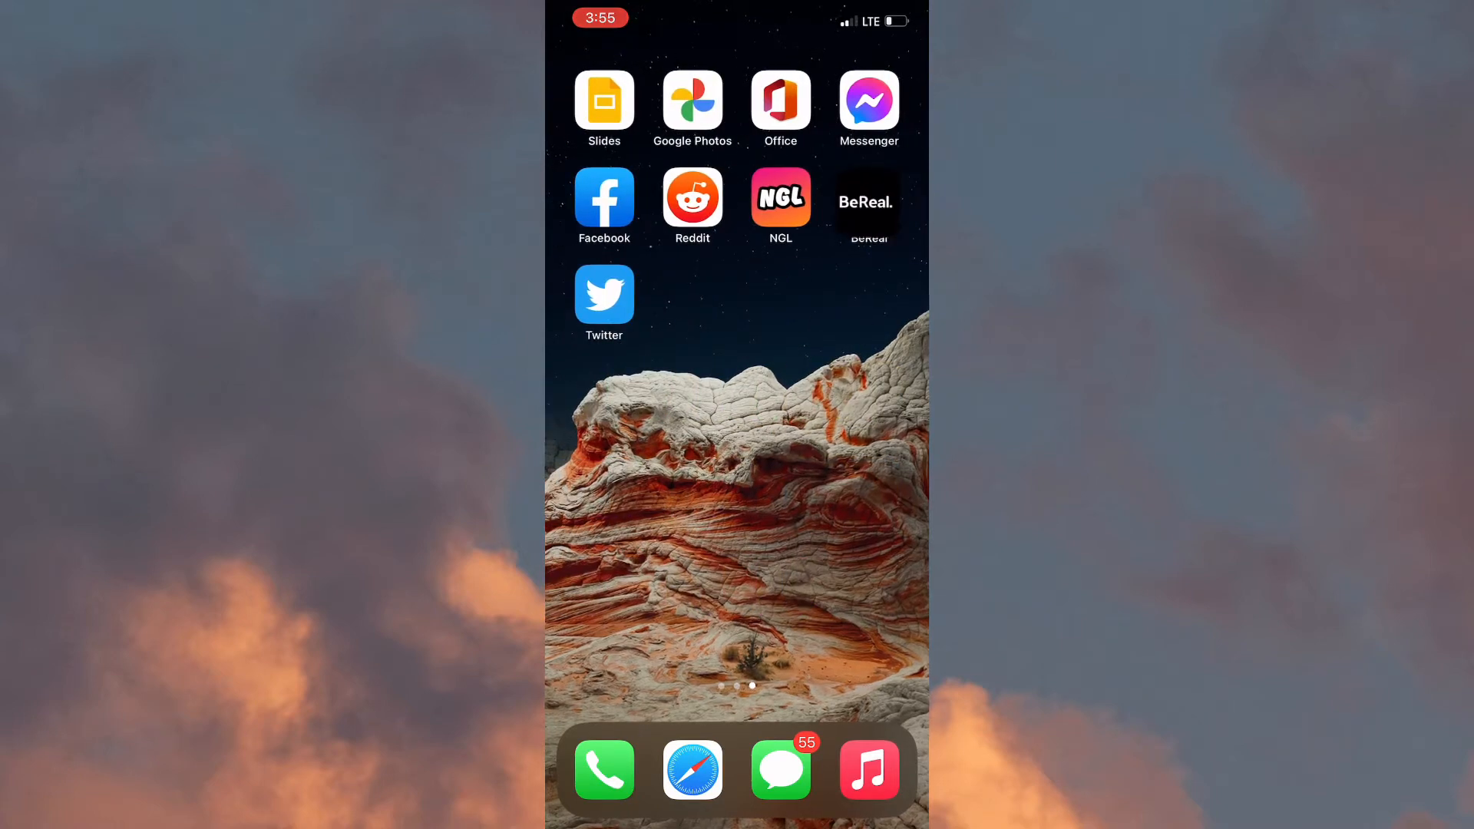
click(866, 202)
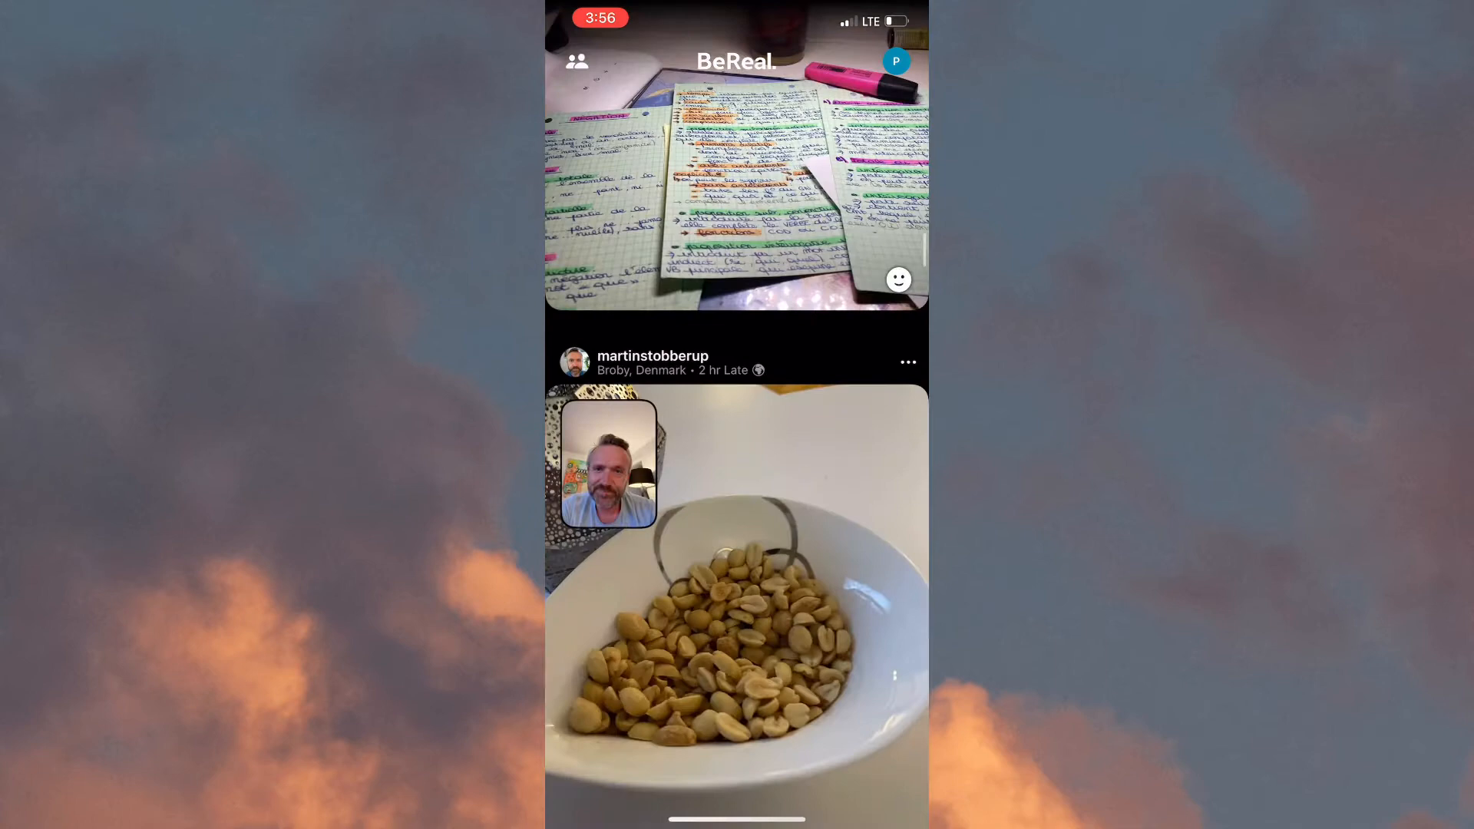
- Bring up Control Center over the BeReal feed
scroll(down, 3)
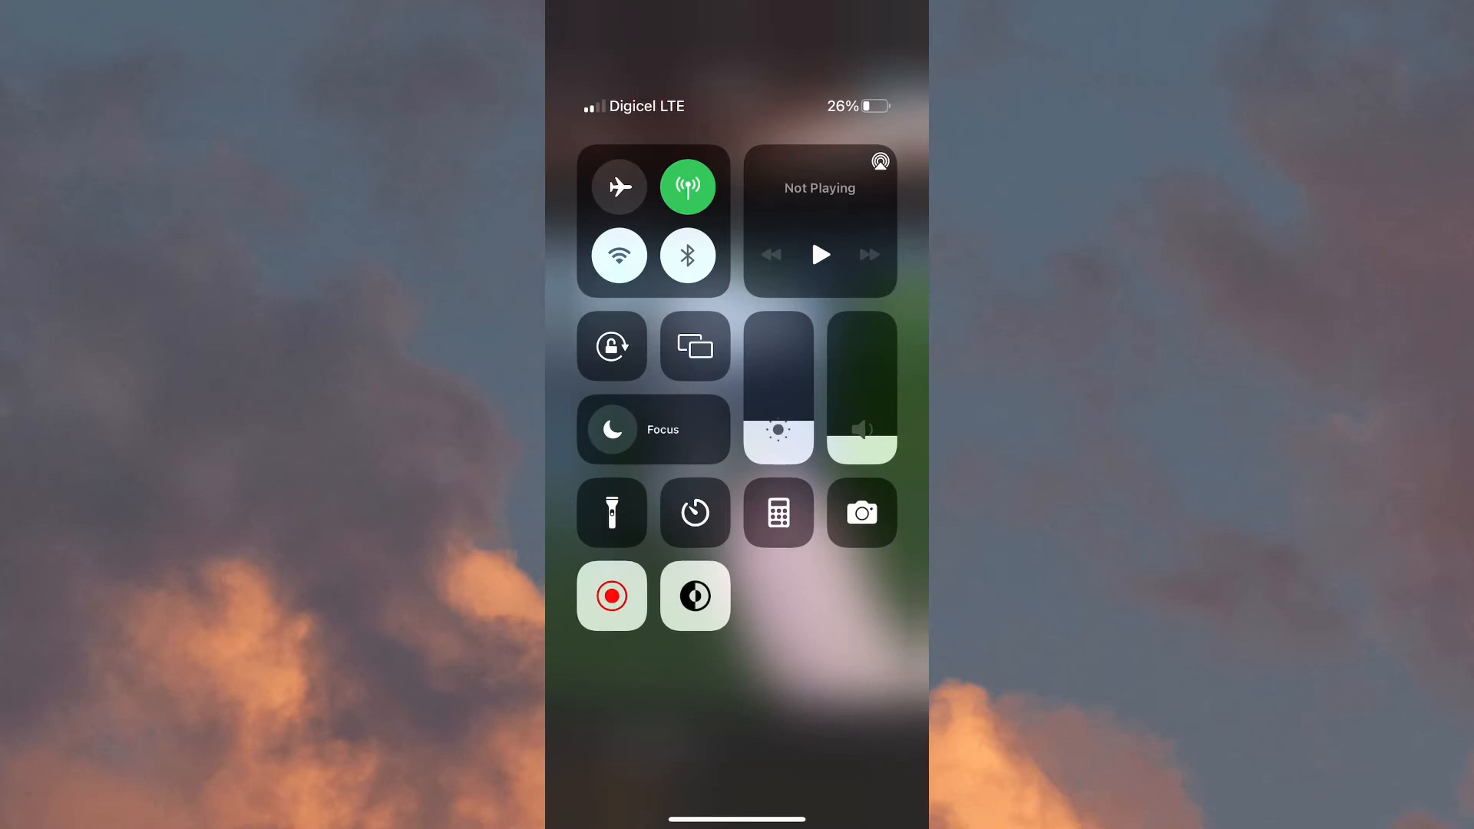
- Switch cellular data off so the phone goes offline
click(688, 186)
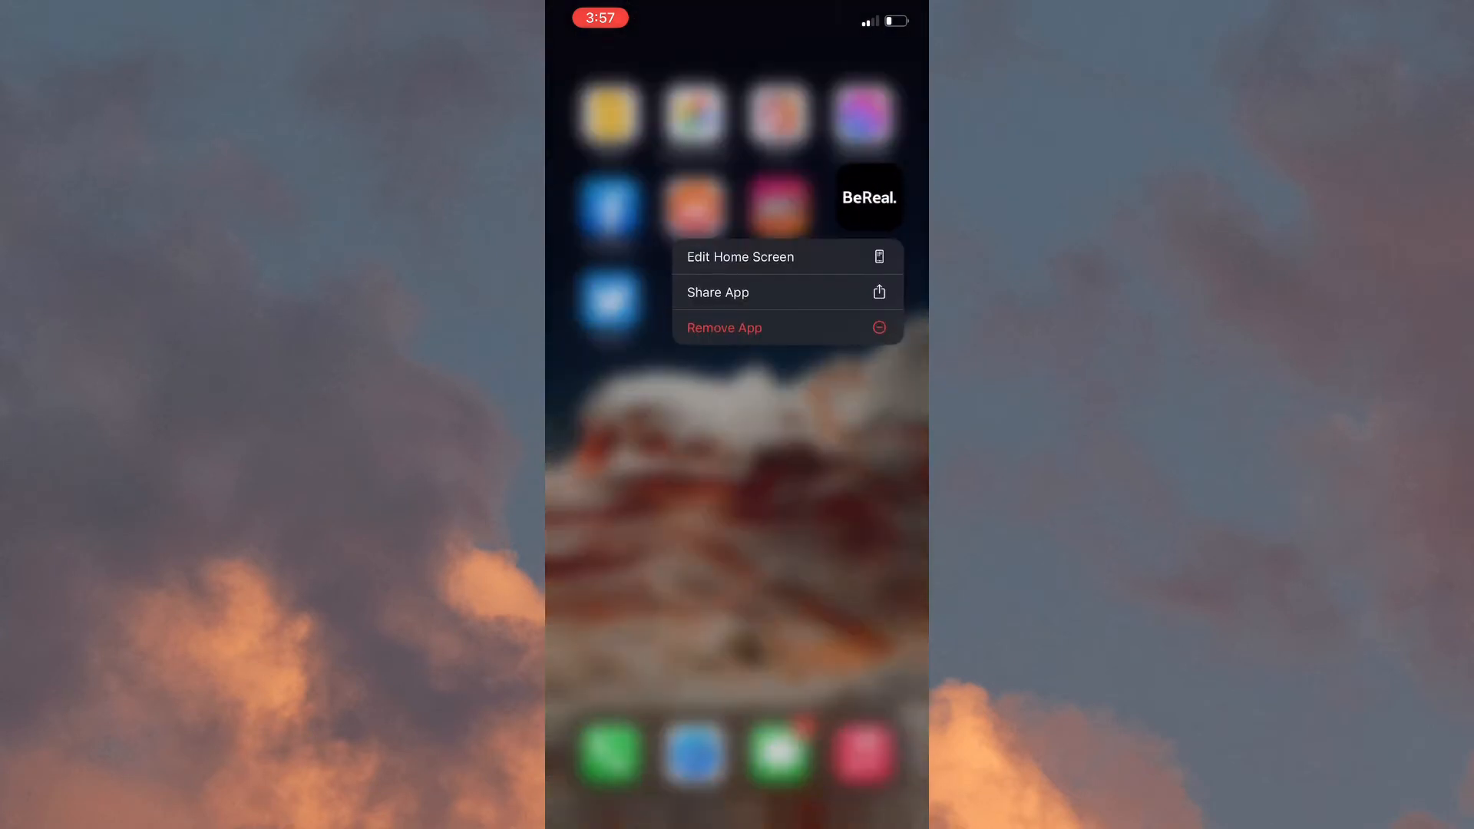
- Delete the BeReal app and its data from the Home Screen
click(723, 327)
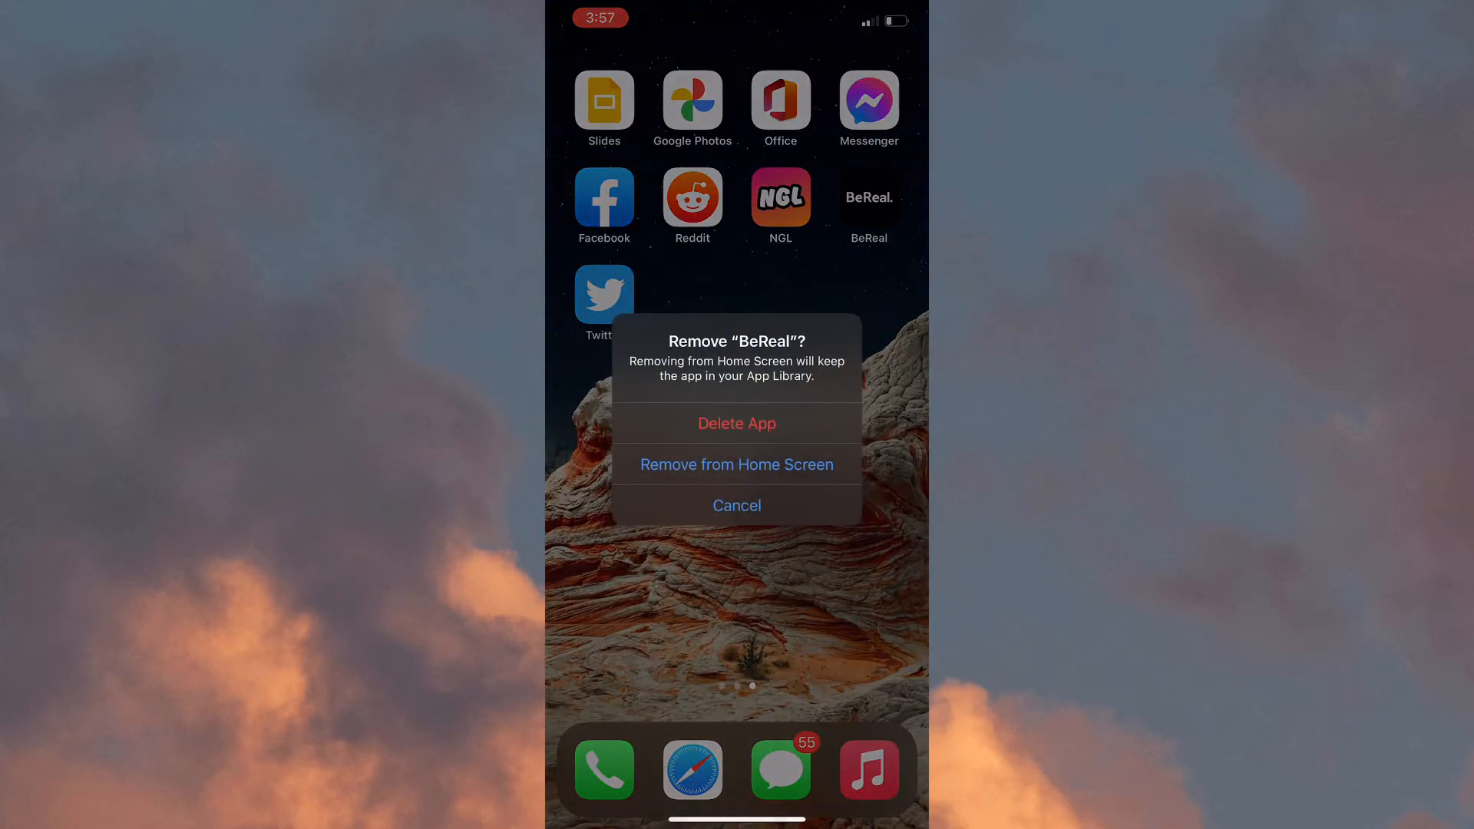
click(737, 424)
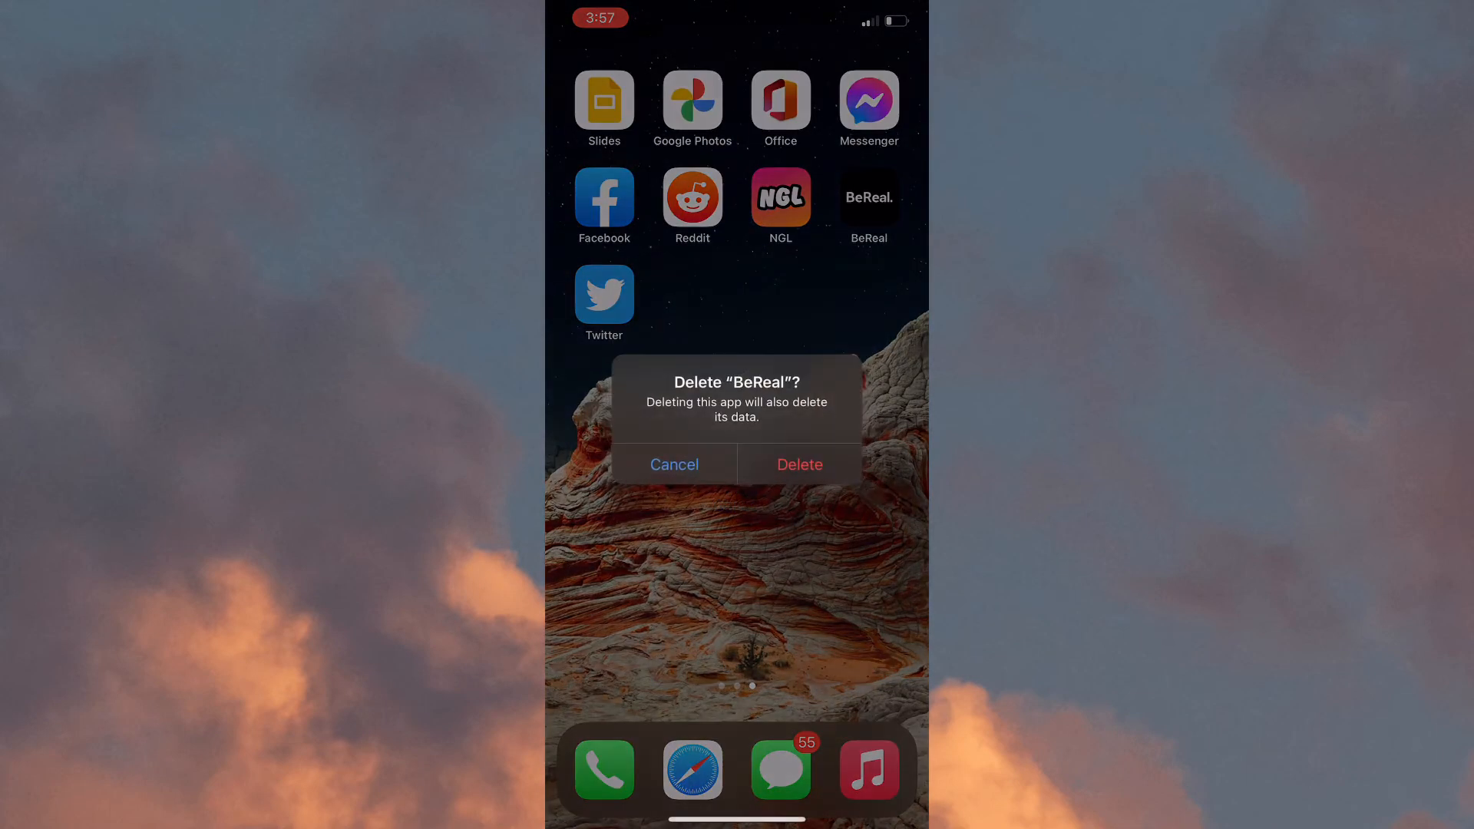
click(798, 463)
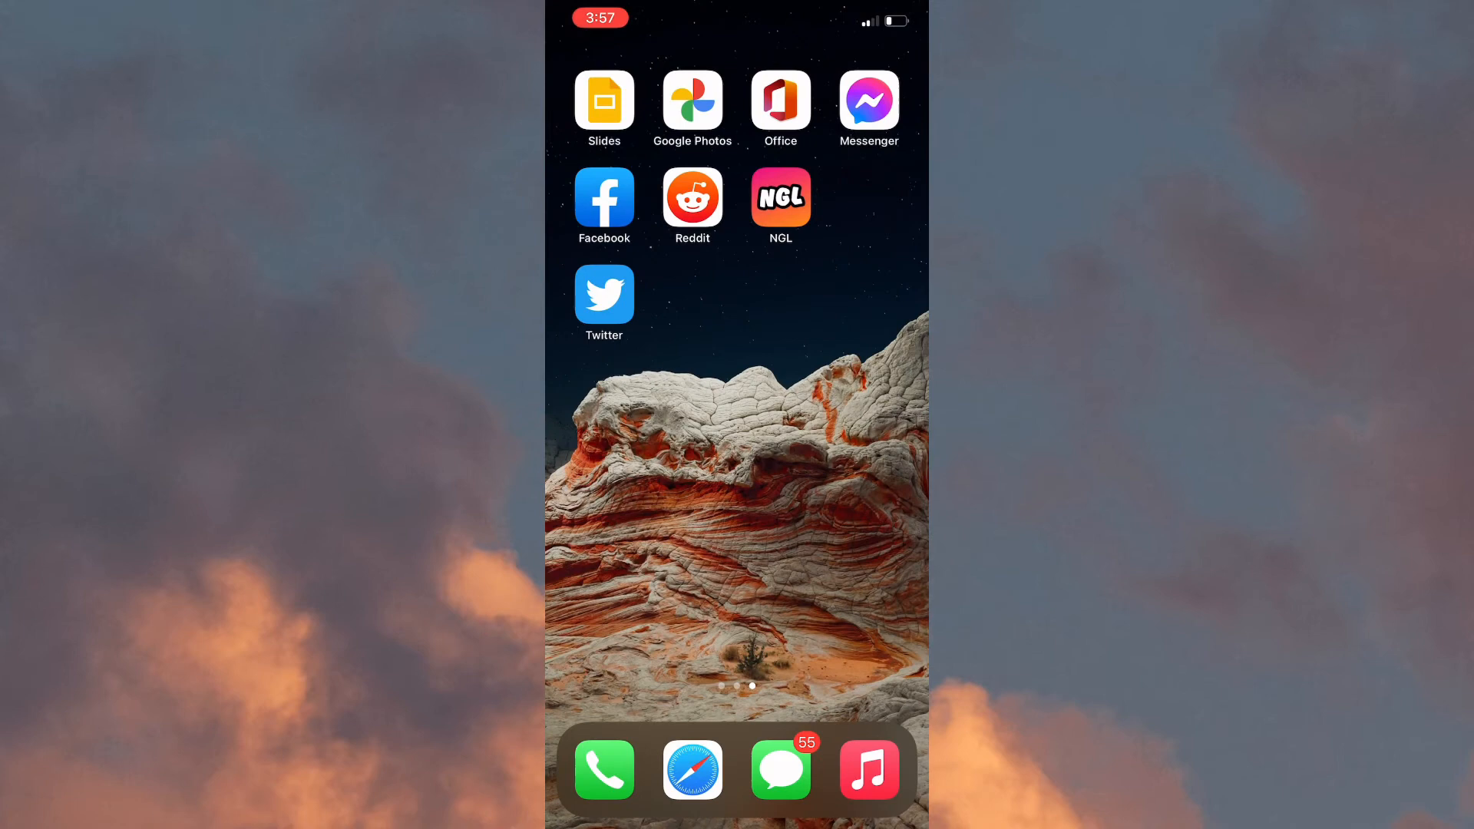
- Switch cellular data back on from Control Center
scroll(left, 3)
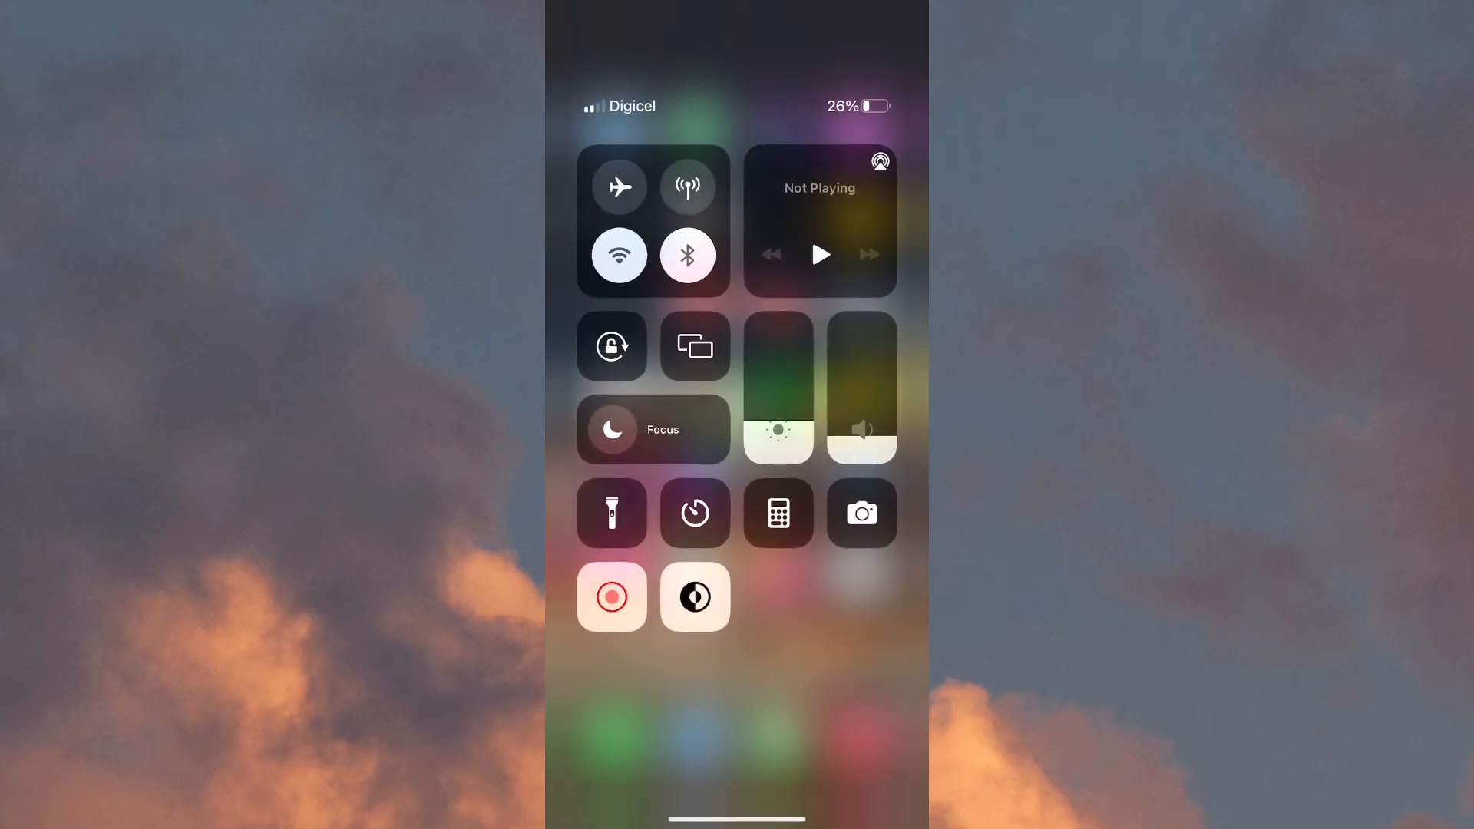
click(687, 188)
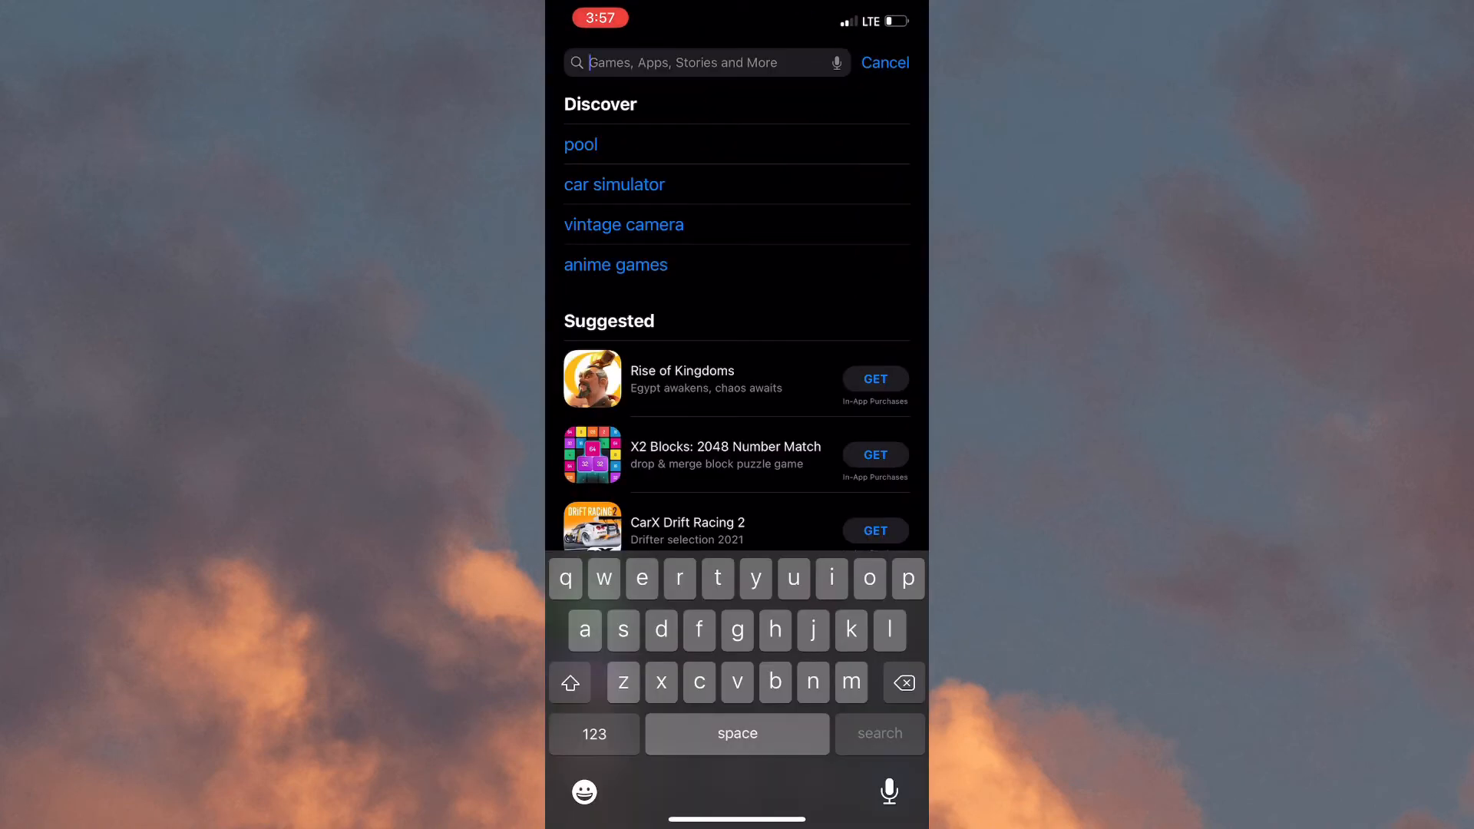
- Search the App Store for 'berea', reinstall BeReal and launch it
text(berea)
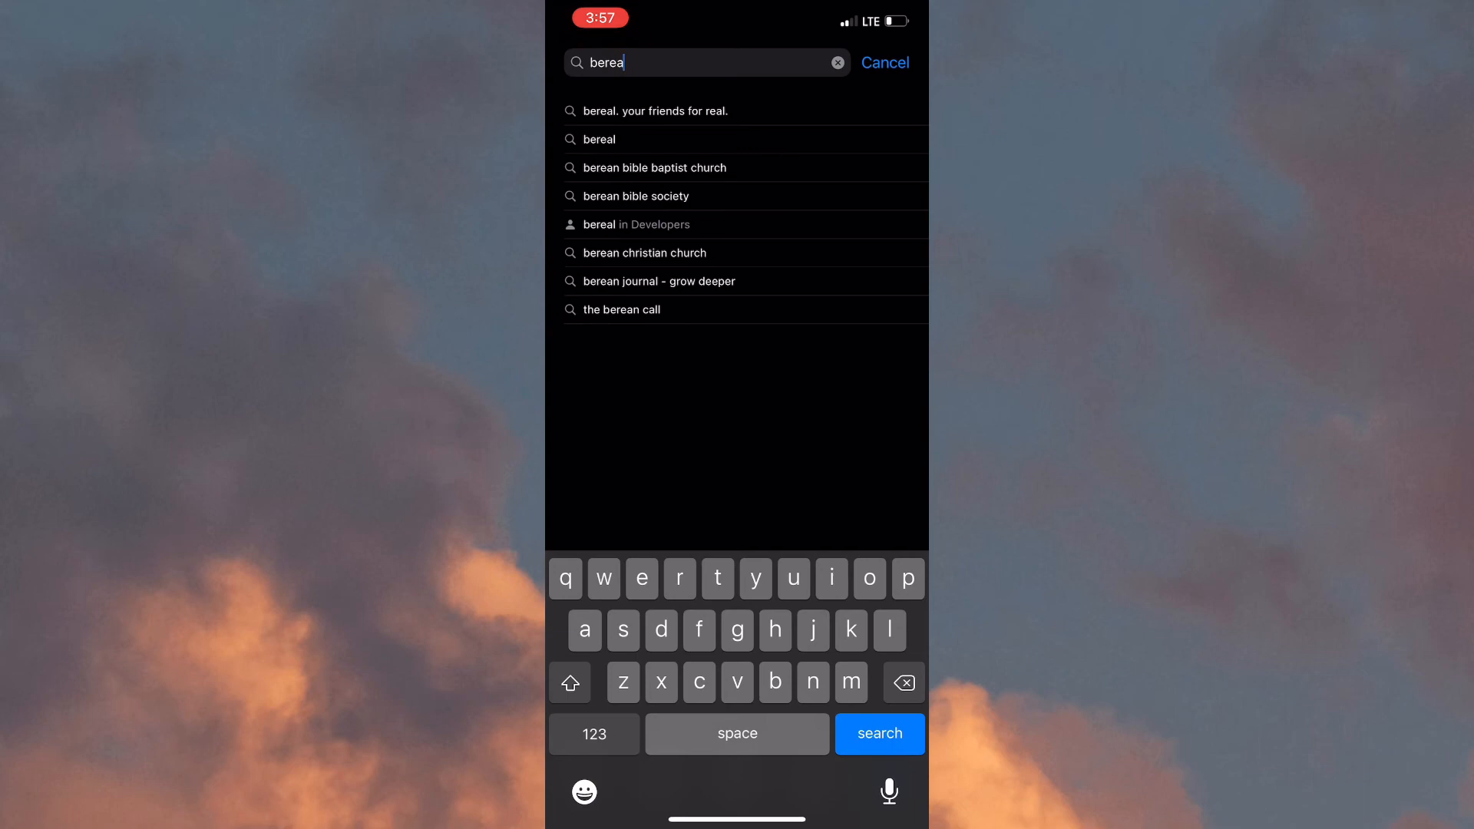
click(657, 111)
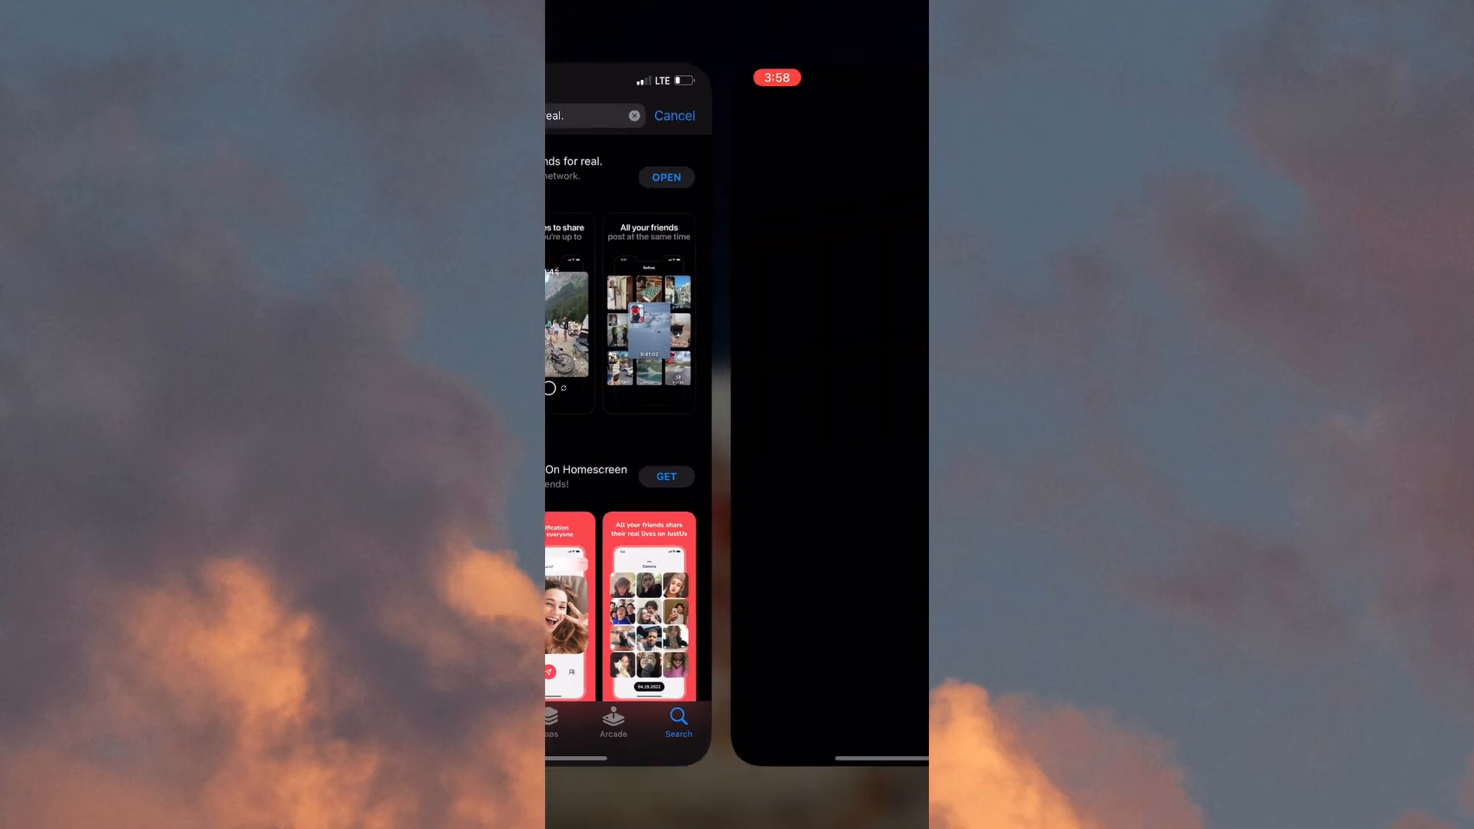
click(665, 176)
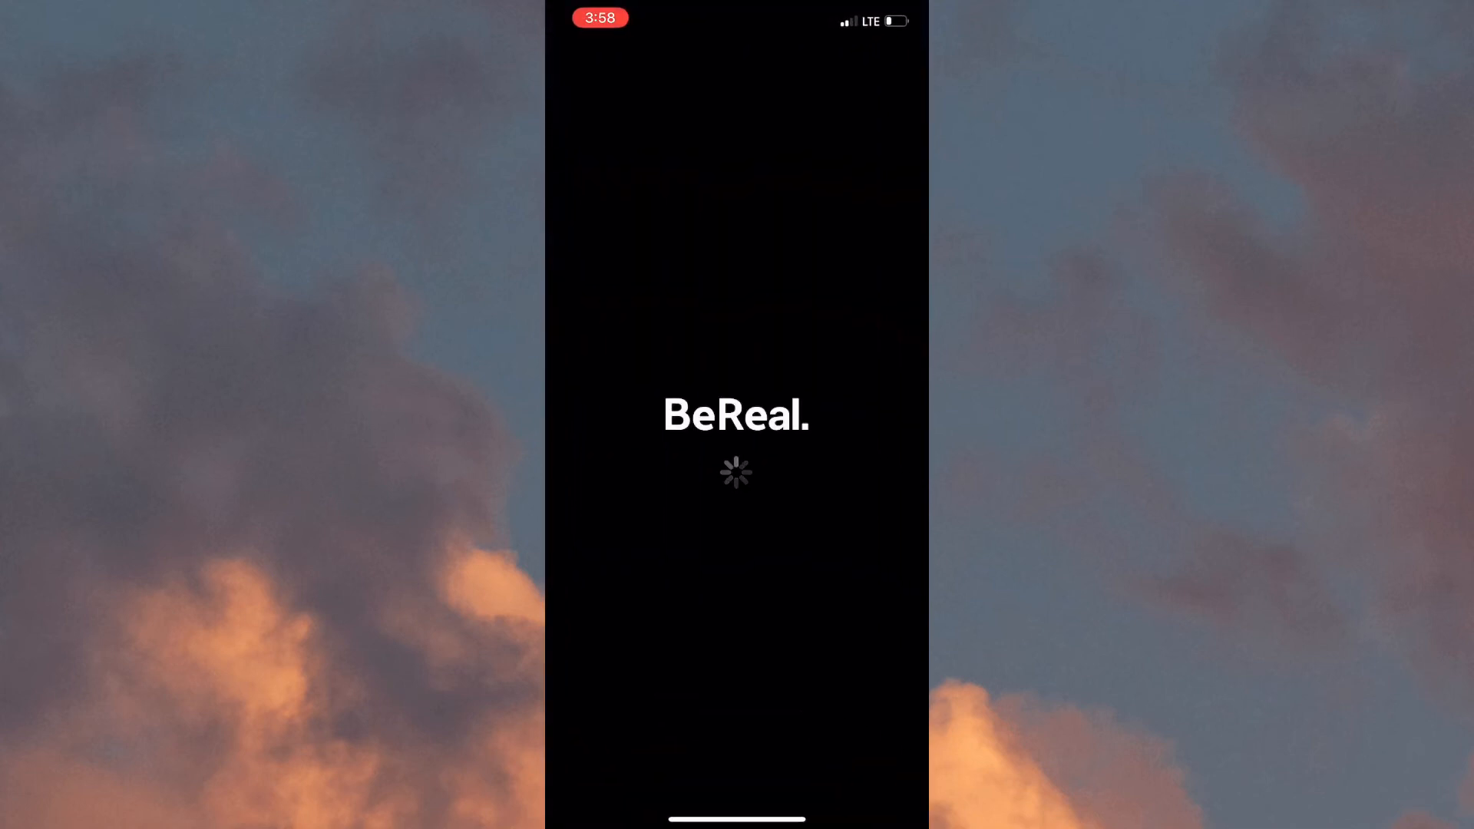